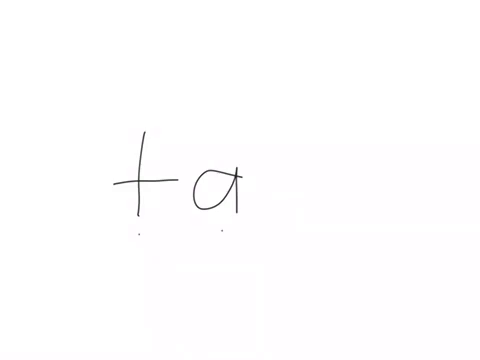
# Handwrite the syllable 'ta' in black ink near the middle of the page.
pyautogui.moveTo(136, 238); pyautogui.dragTo(258, 230)
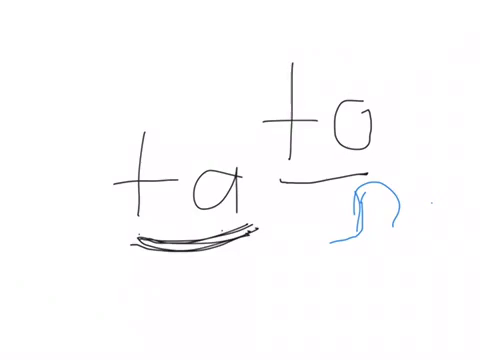
# Write the blue syllable 'no' beneath the line under 'to'.
pyautogui.moveTo(424, 200); pyautogui.dragTo(436, 204)
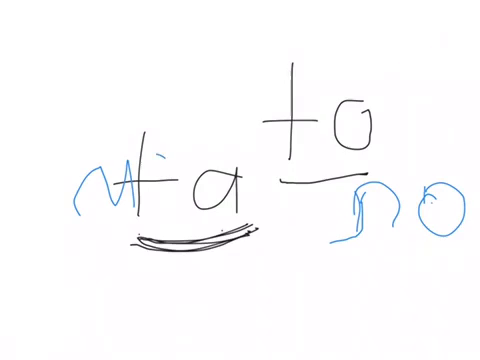
# Write the blue syllable 'mo' over the left side of 'ta'.
pyautogui.moveTo(150, 156); pyautogui.dragTo(164, 176)
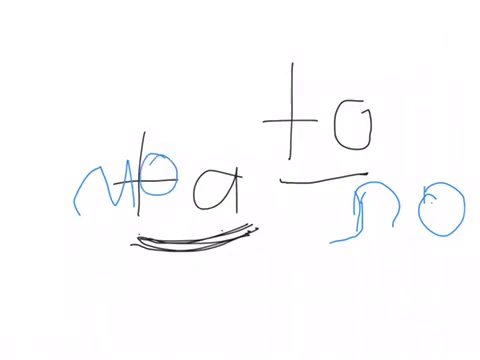